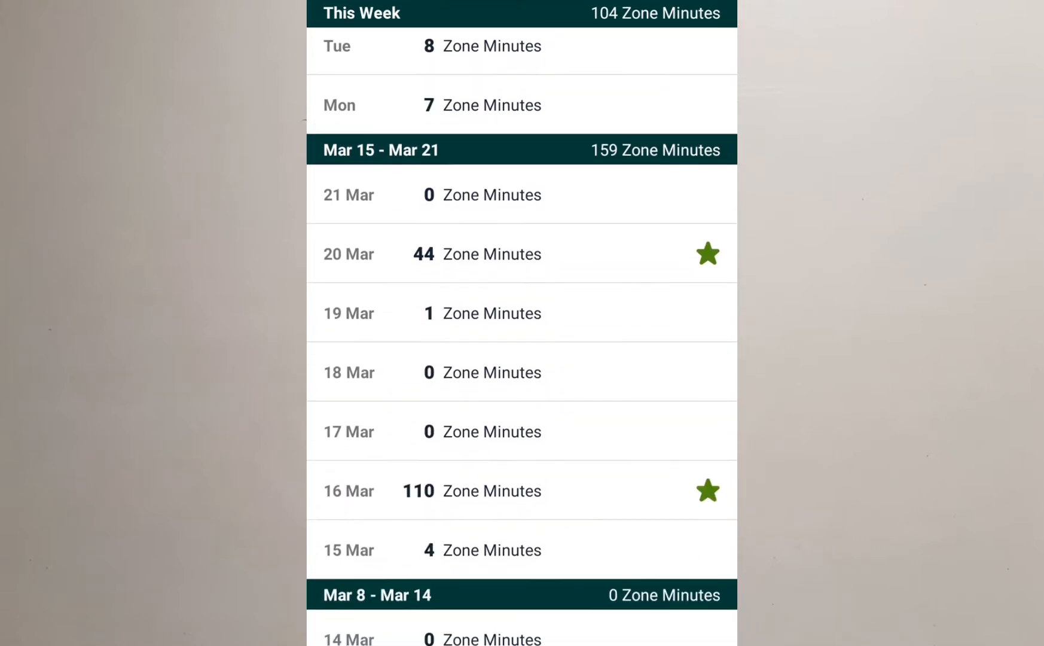
# Scroll the weekly Zone Minutes history from This Week back to Nov 30 – Dec 6, 2020
pyautogui.scroll(-3)
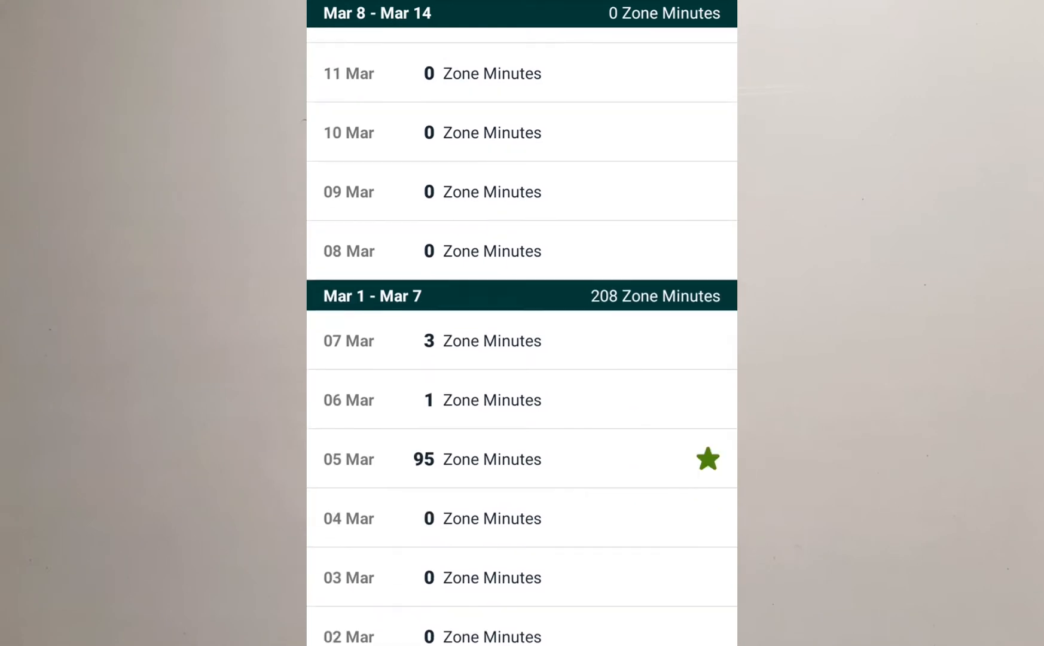
pyautogui.scroll(-3)
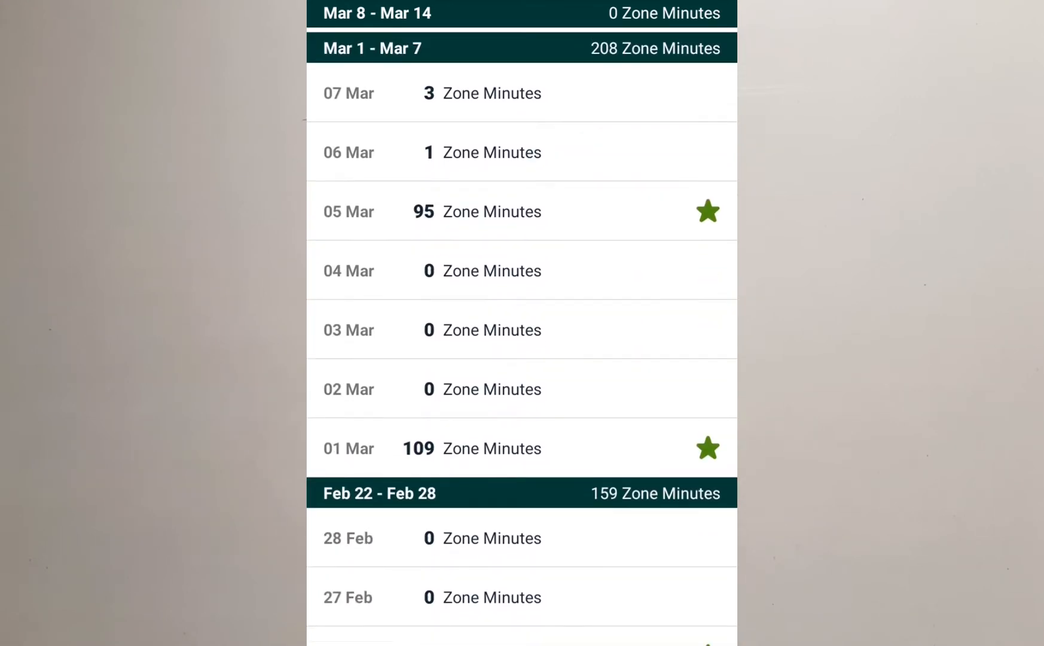
pyautogui.scroll(-3)
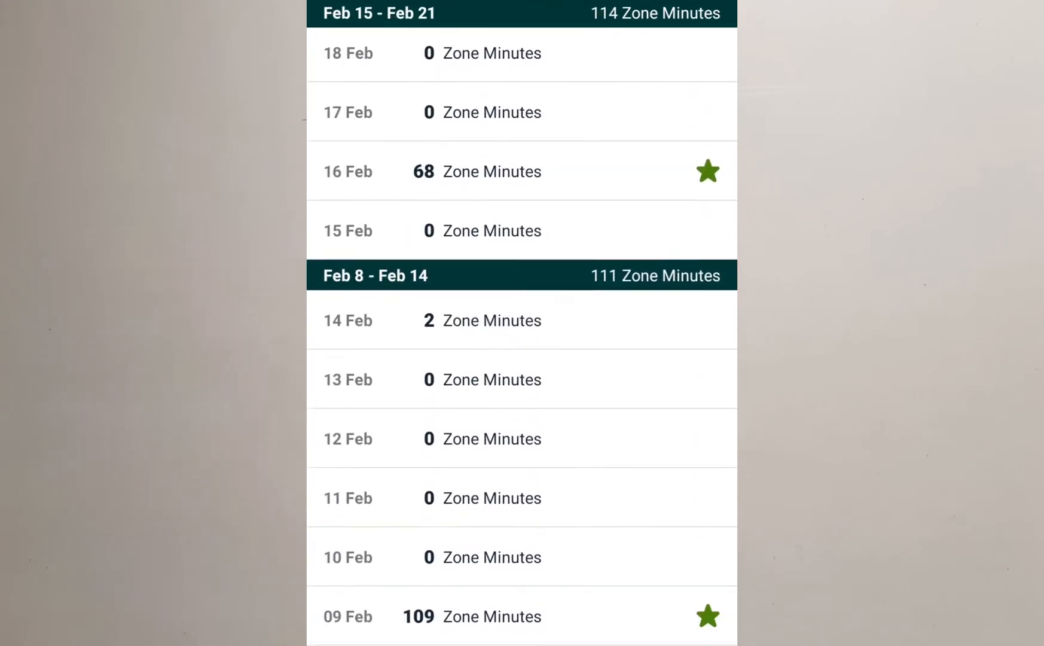
pyautogui.scroll(-3)
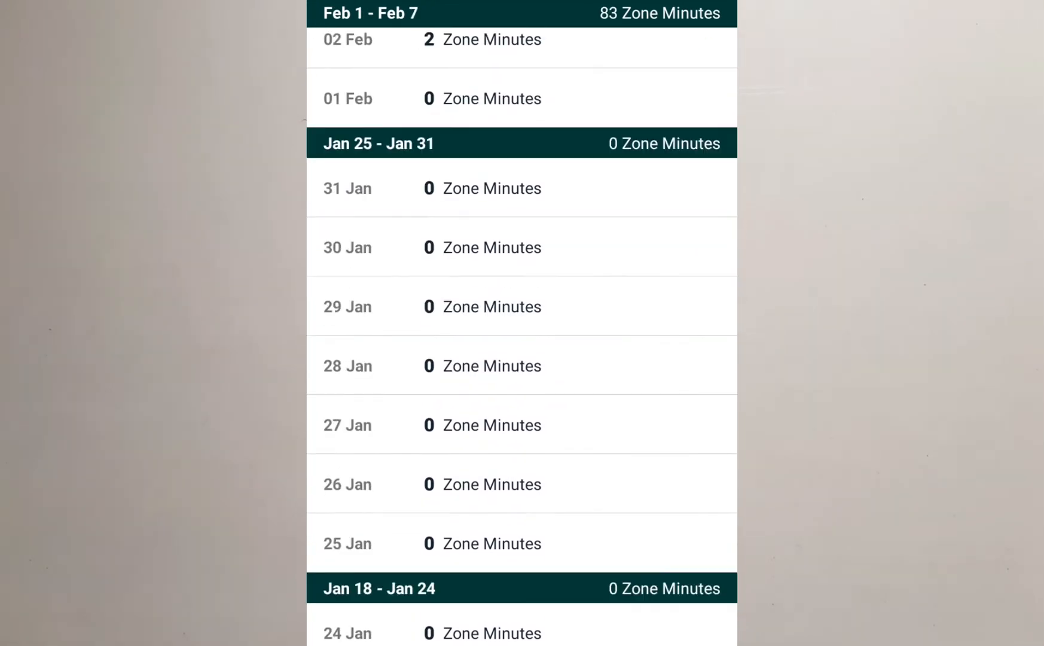
pyautogui.scroll(-3)
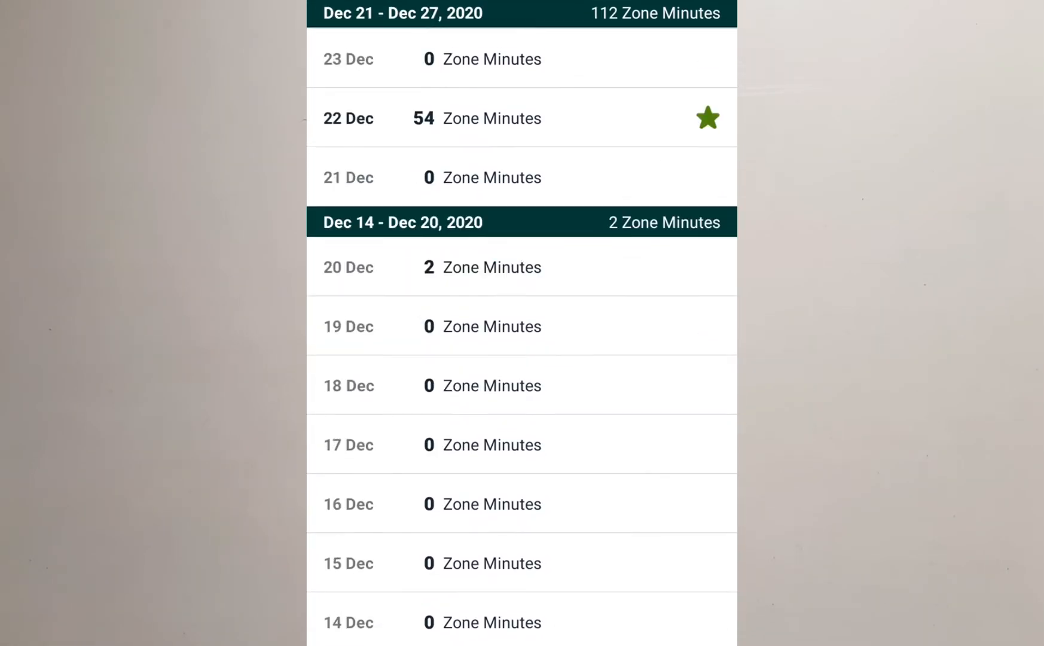
pyautogui.scroll(-3)
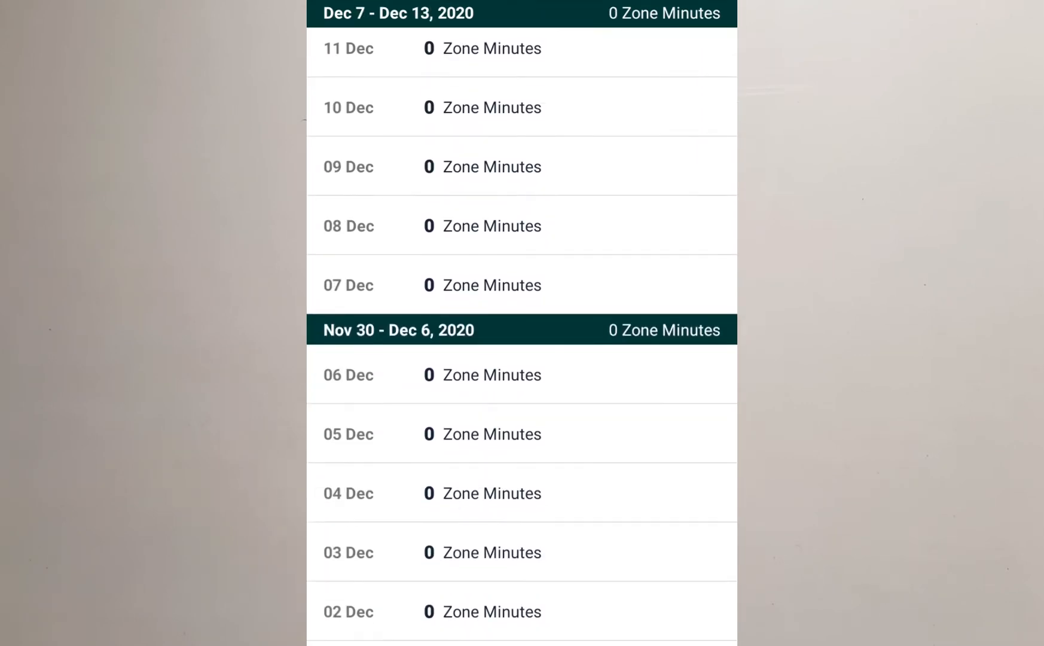
pyautogui.scroll(-3)
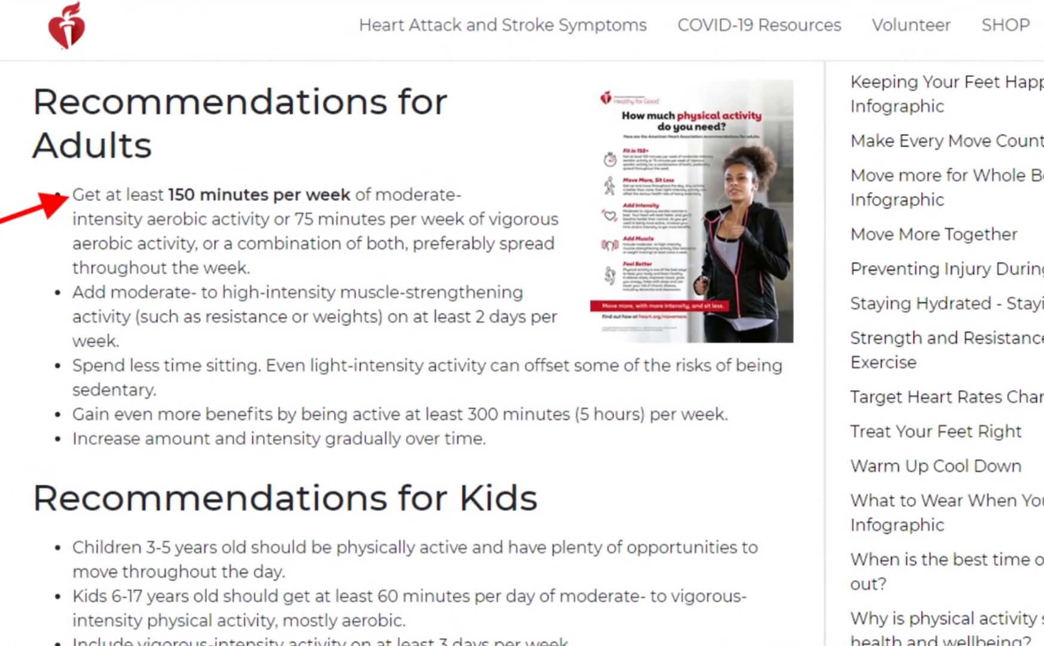
# Leave the AHA page for Fitbit's daily view showing 3 zone minutes earned, 19 remaining
pyautogui.scroll(-3)
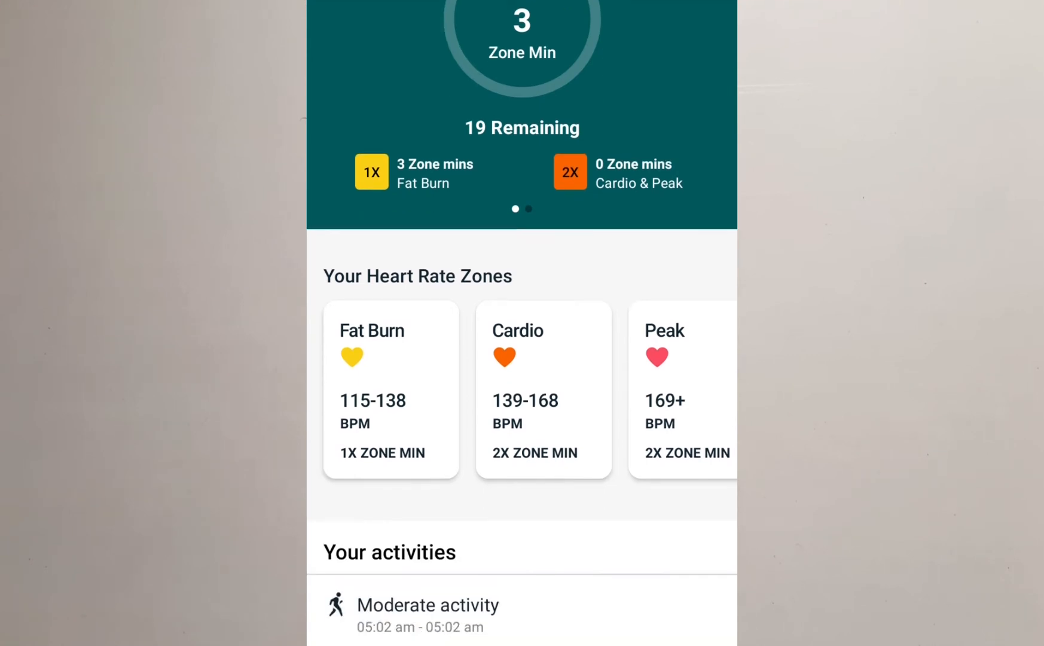
# Scroll past Your activities to the 7-day chart showing 104 minutes, 69 starred on Saturday
pyautogui.scroll(-3)
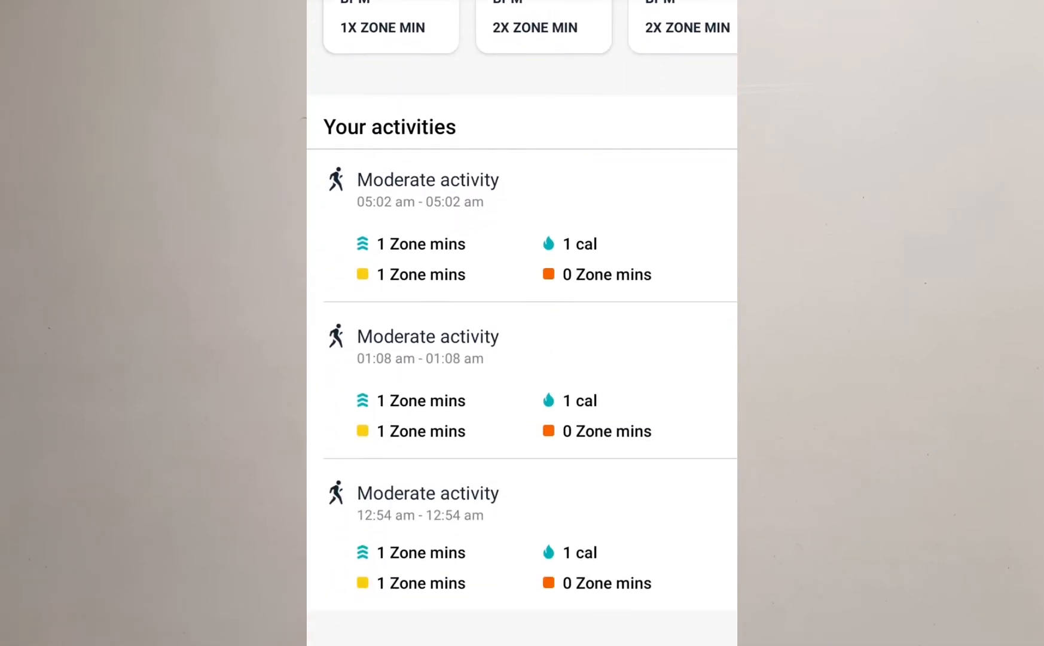
pyautogui.scroll(-3)
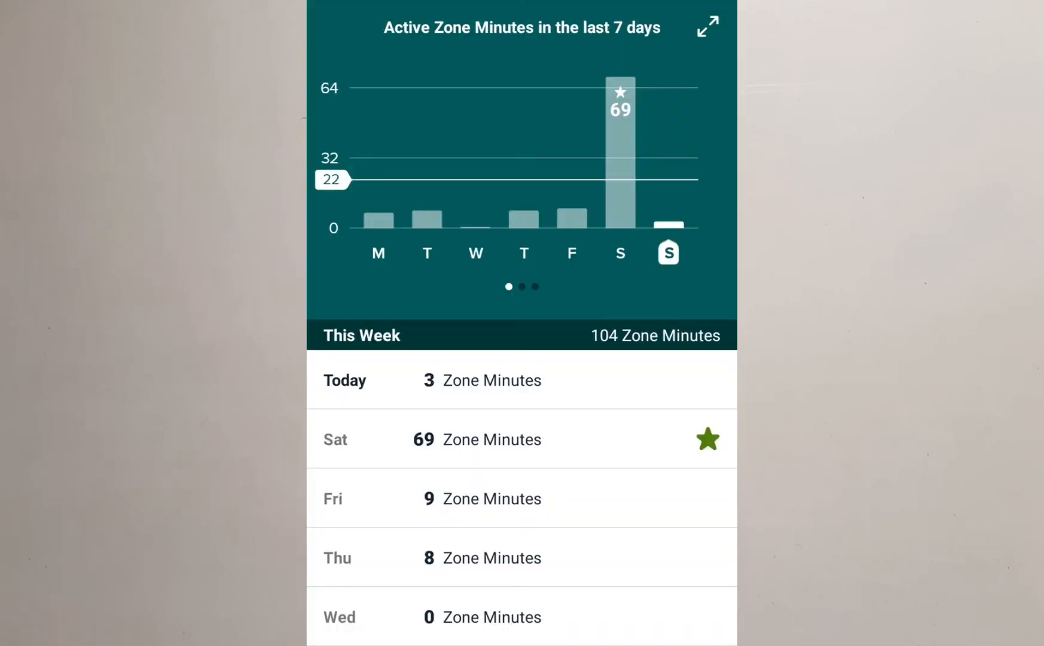
# Scroll the weekly history to December 2020 and reach Activity goals listing daily 22, weekly 150
pyautogui.scroll(-3)
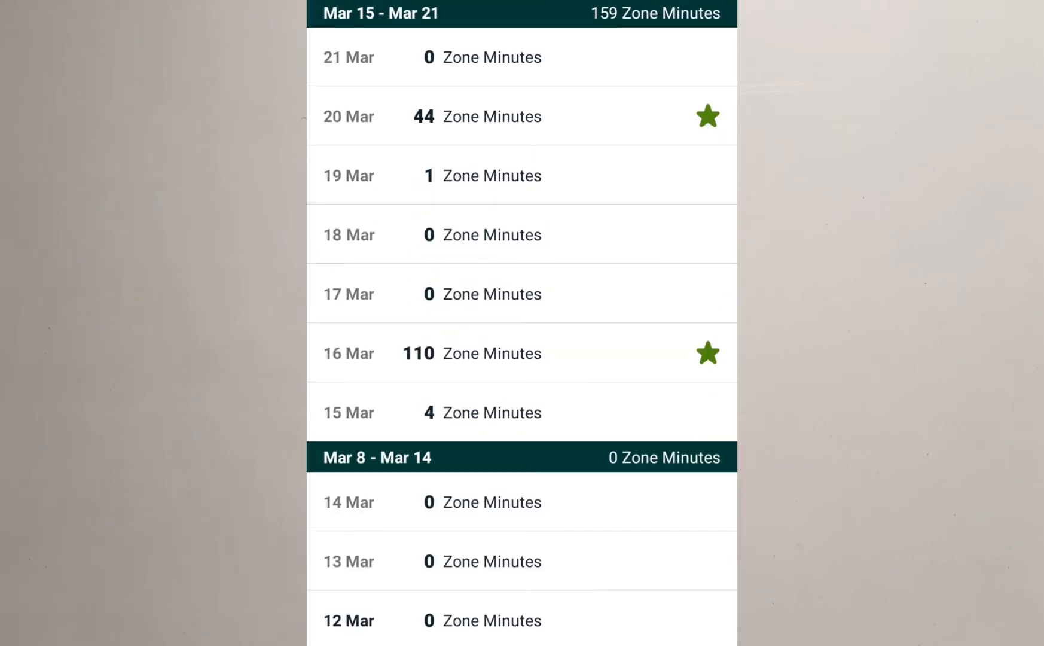
pyautogui.scroll(-3)
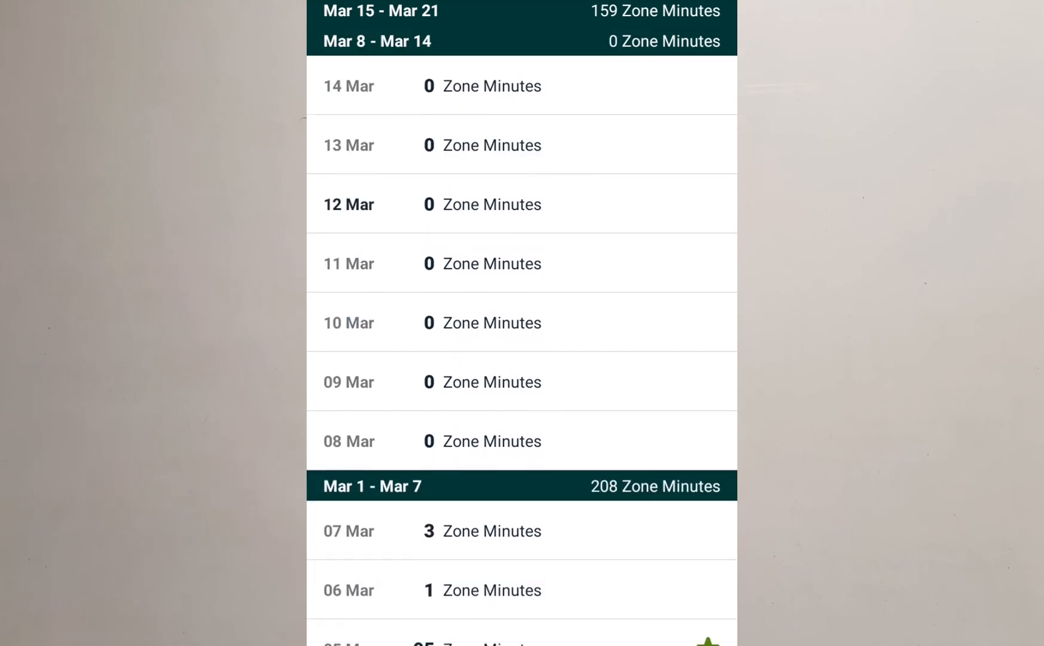
pyautogui.scroll(-3)
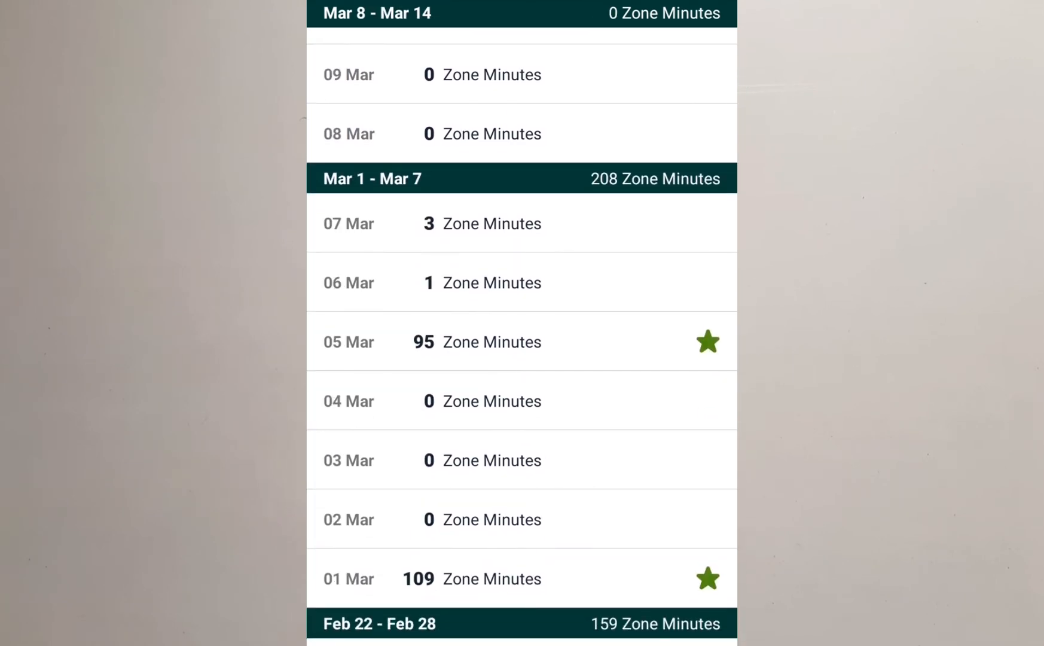
pyautogui.scroll(-3)
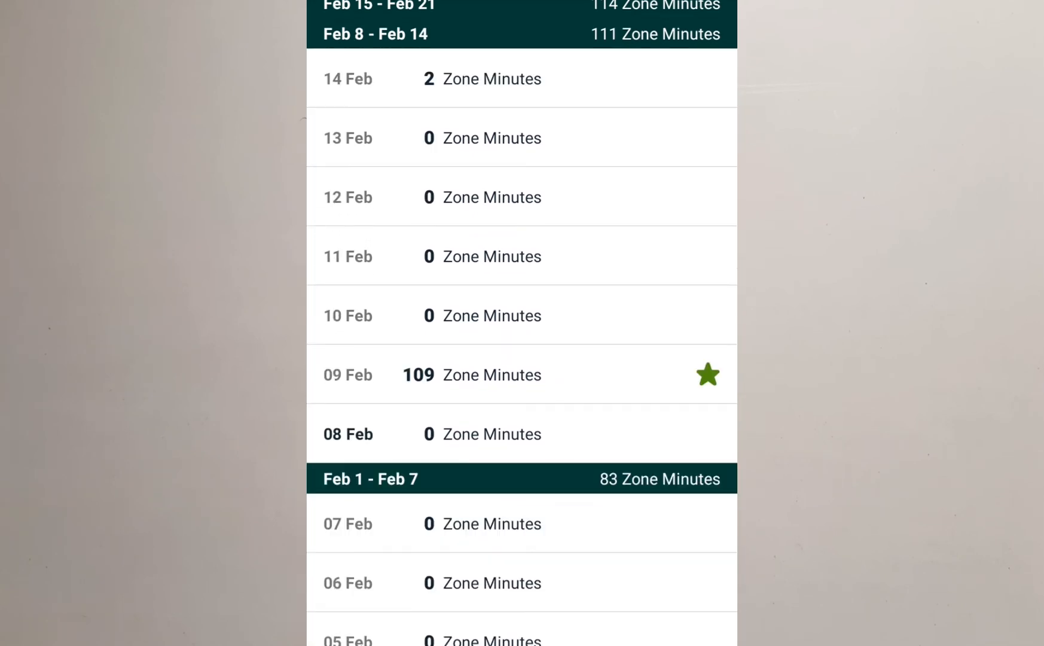
pyautogui.scroll(-3)
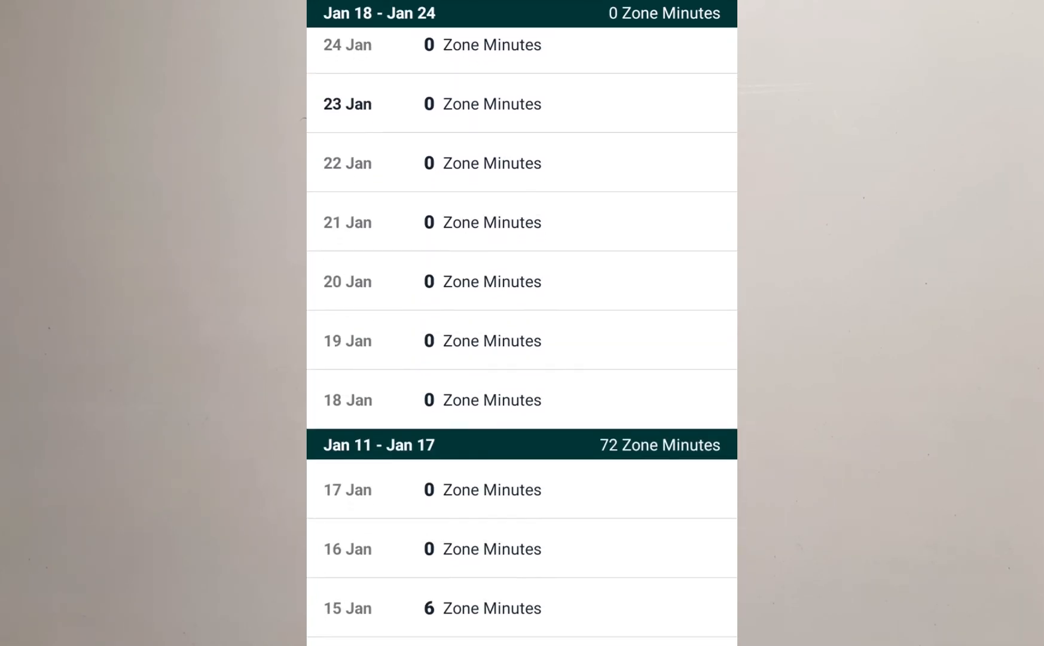
pyautogui.scroll(-3)
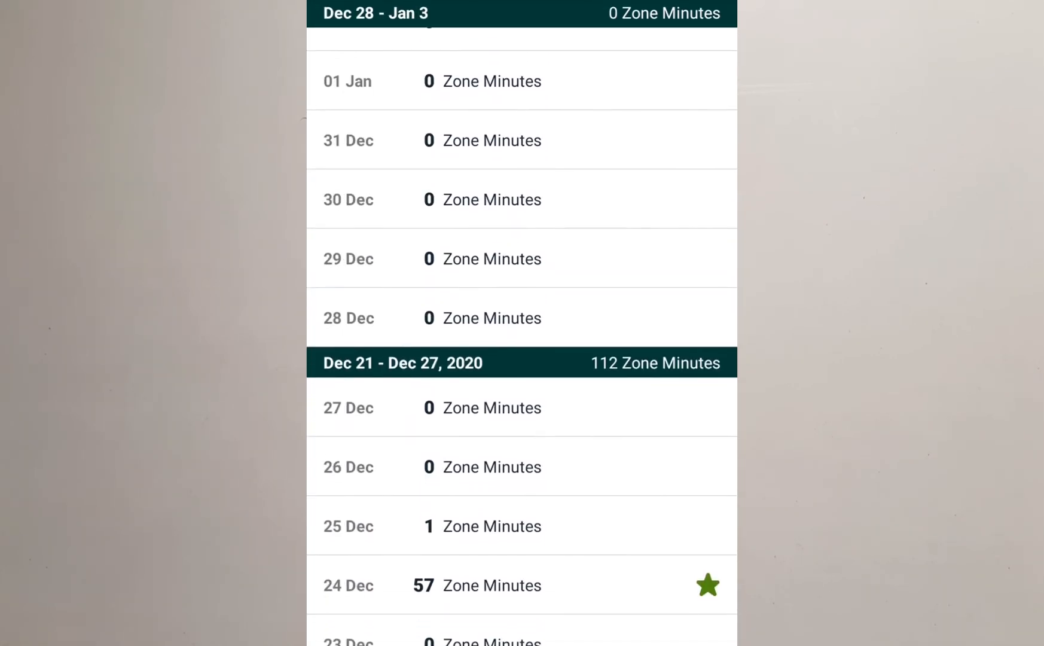
pyautogui.scroll(-3)
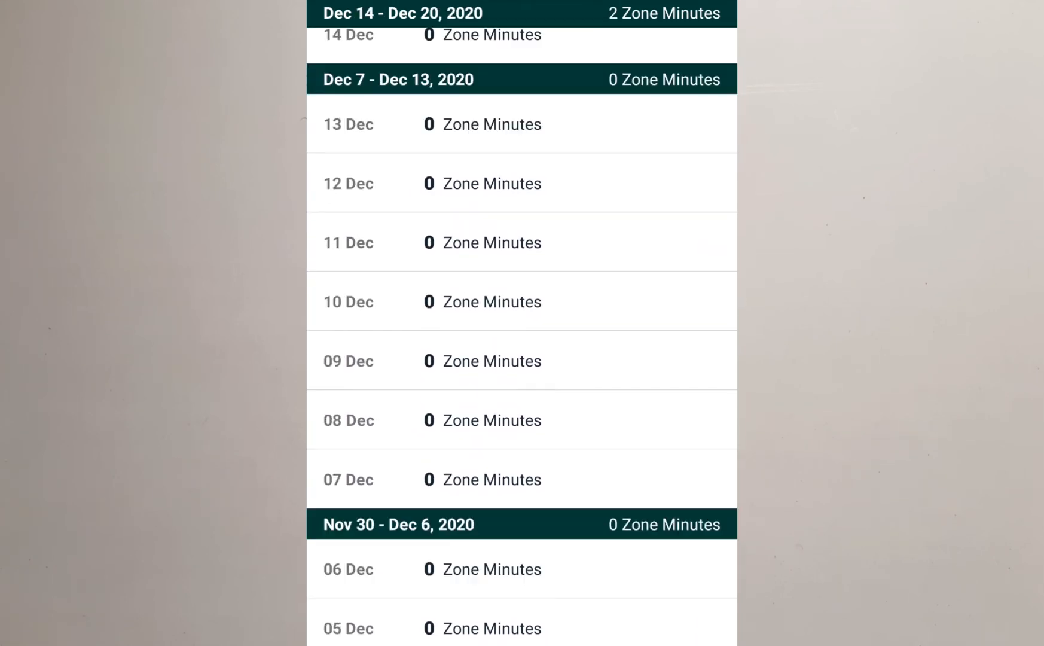
pyautogui.scroll(-3)
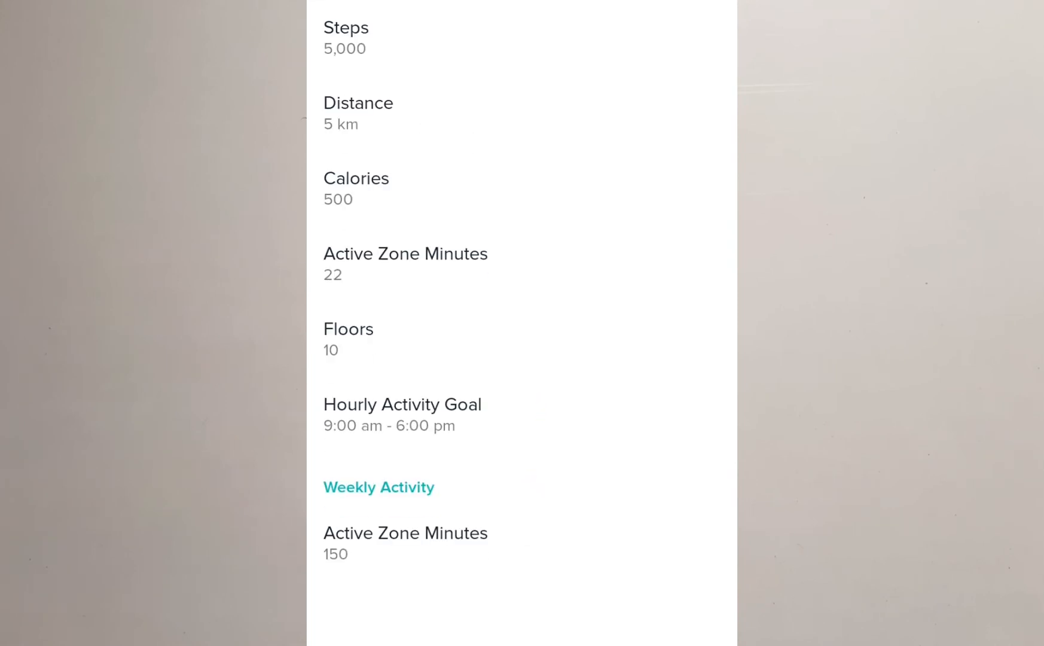
# View the daily Active Zone Minutes goal of 22, dismiss it unchanged, and return to the summary
pyautogui.click(406, 532)
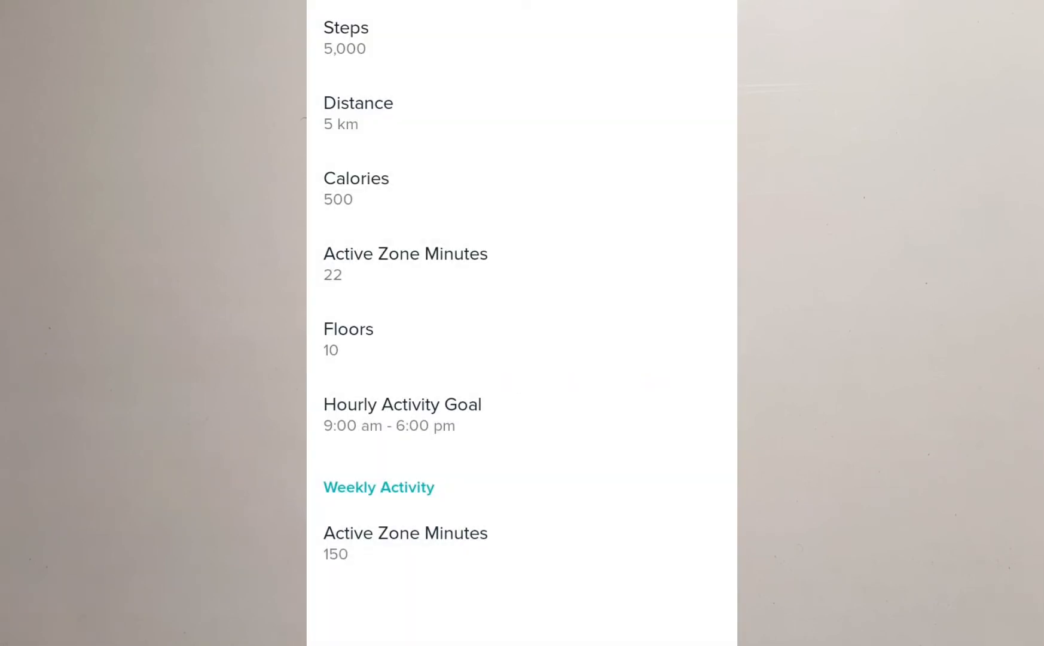
pyautogui.click(405, 264)
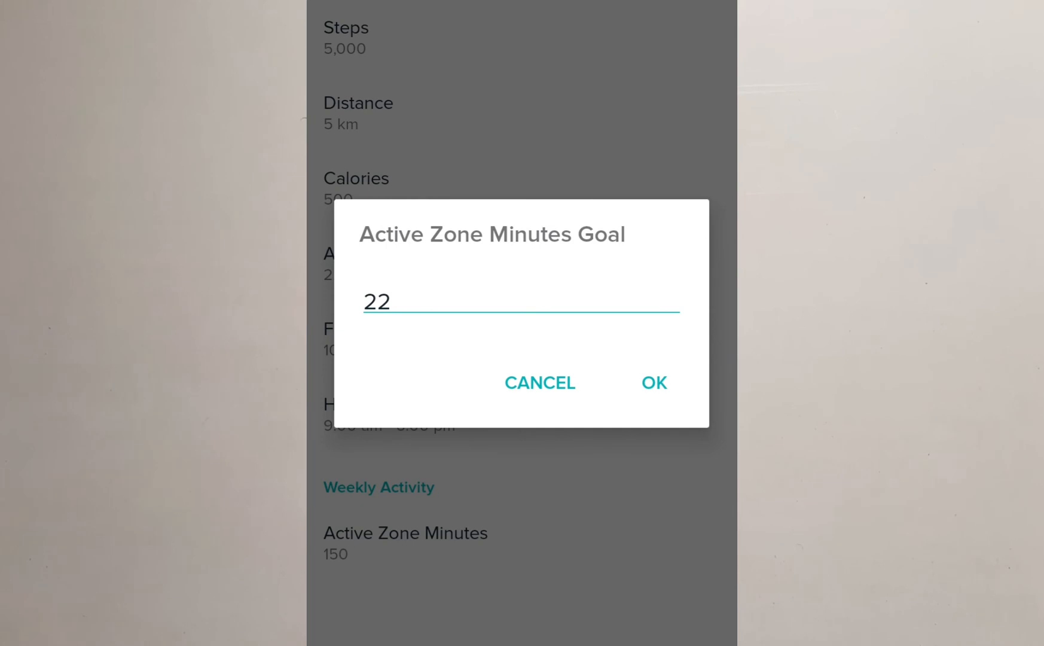
pyautogui.click(653, 382)
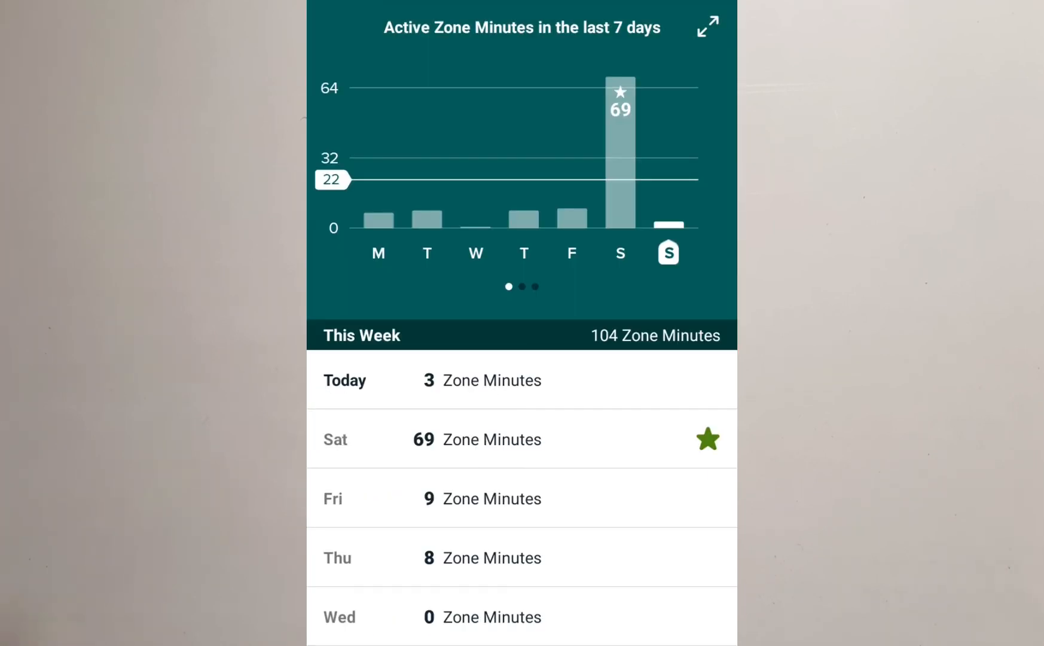
pyautogui.hscroll(-3)
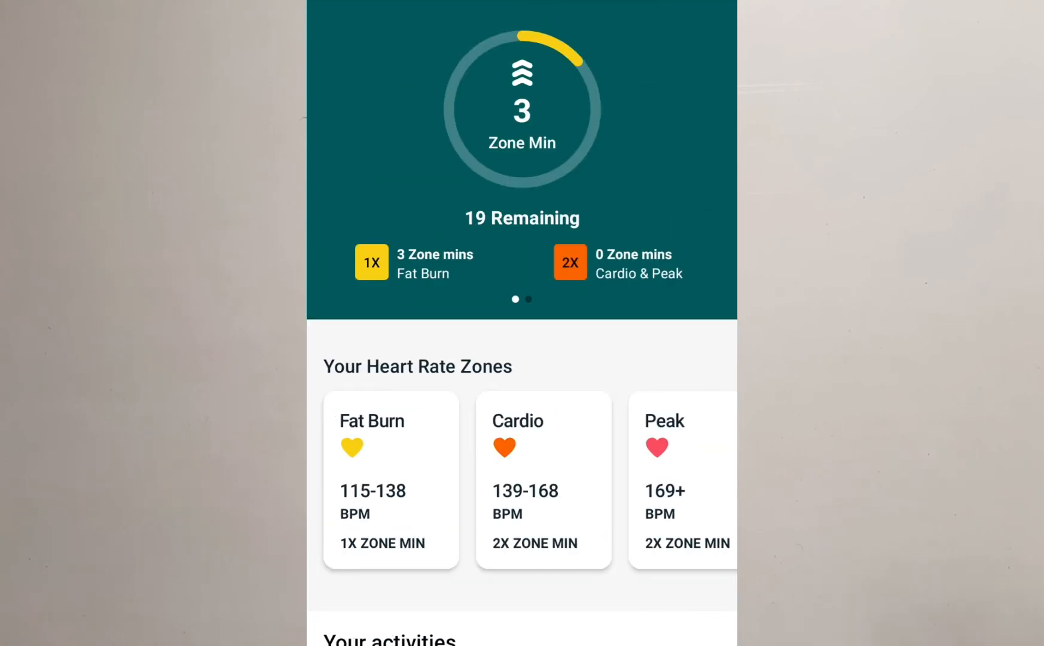